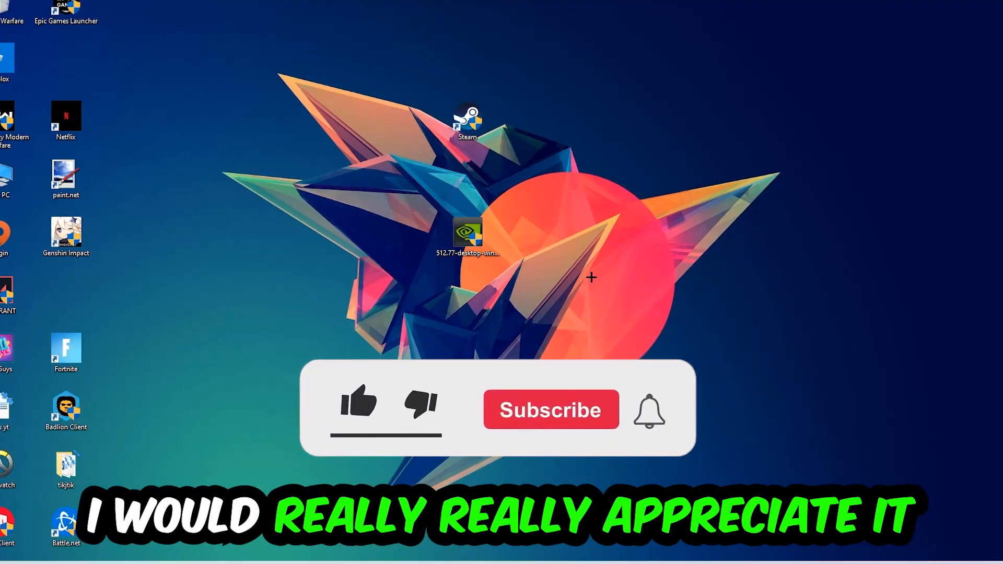
# Open Task Manager from the taskbar context menu to list running processes.
pyautogui.click(359, 403)
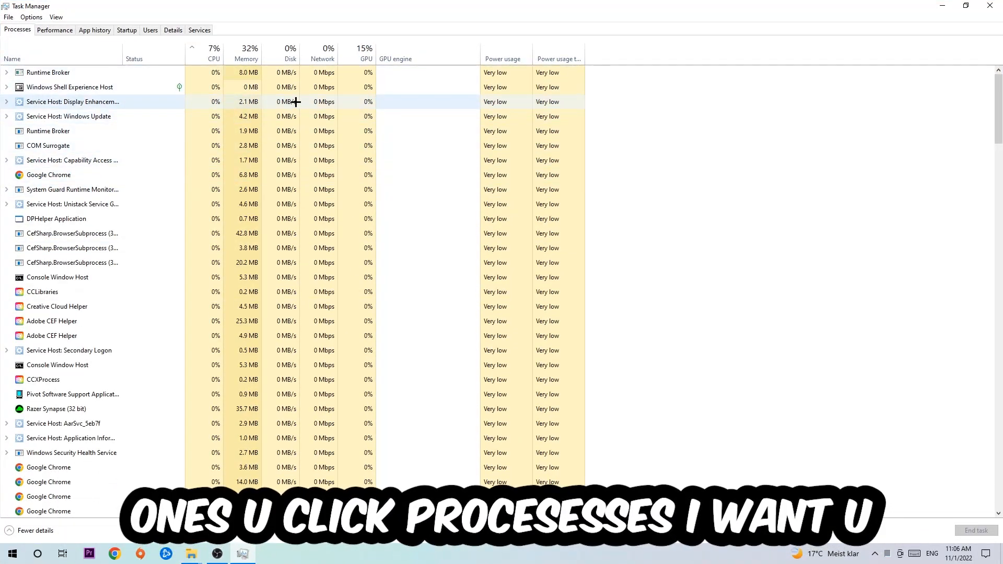
# End the selected process's task in Task Manager.
pyautogui.click(48, 174)
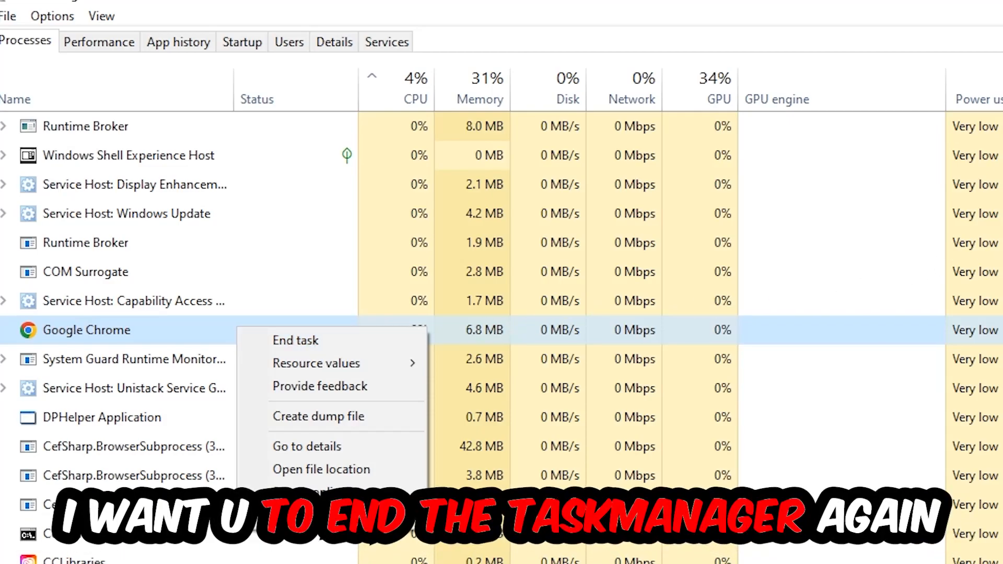
pyautogui.click(295, 340)
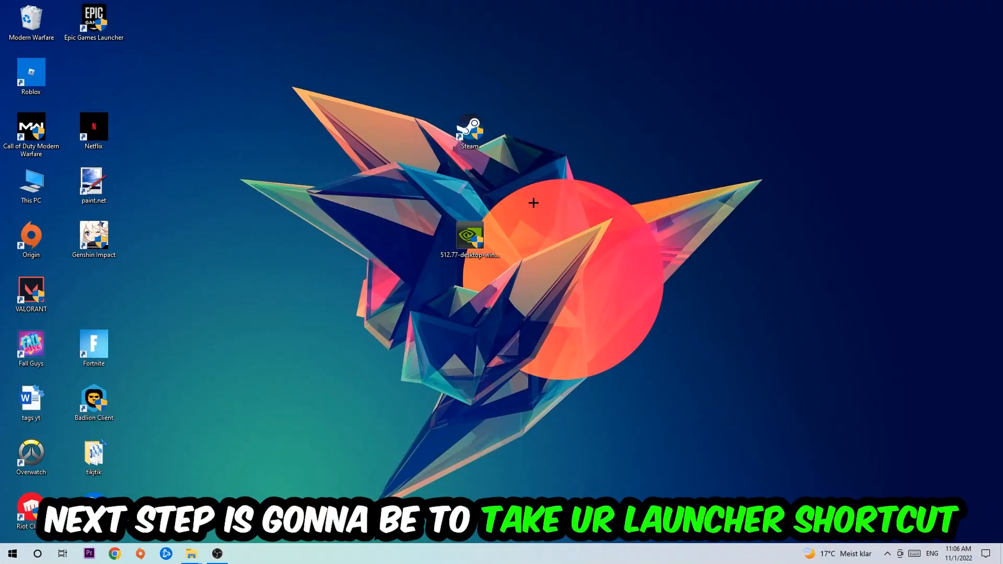
# Move the Steam shortcut right and launch it with administrator rights.
pyautogui.moveTo(470, 131); pyautogui.dragTo(595, 185)
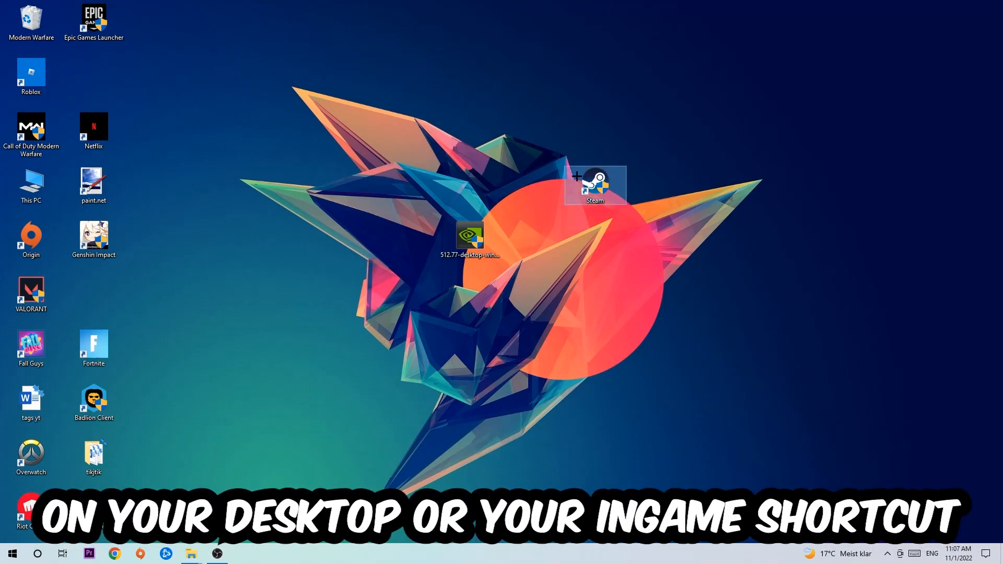
pyautogui.rightClick(593, 183)
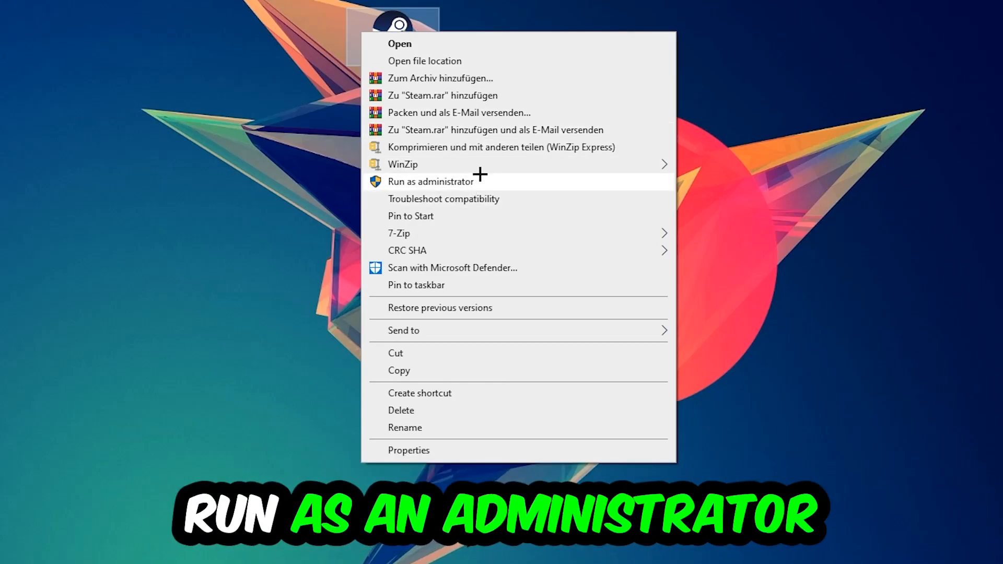
pyautogui.click(430, 181)
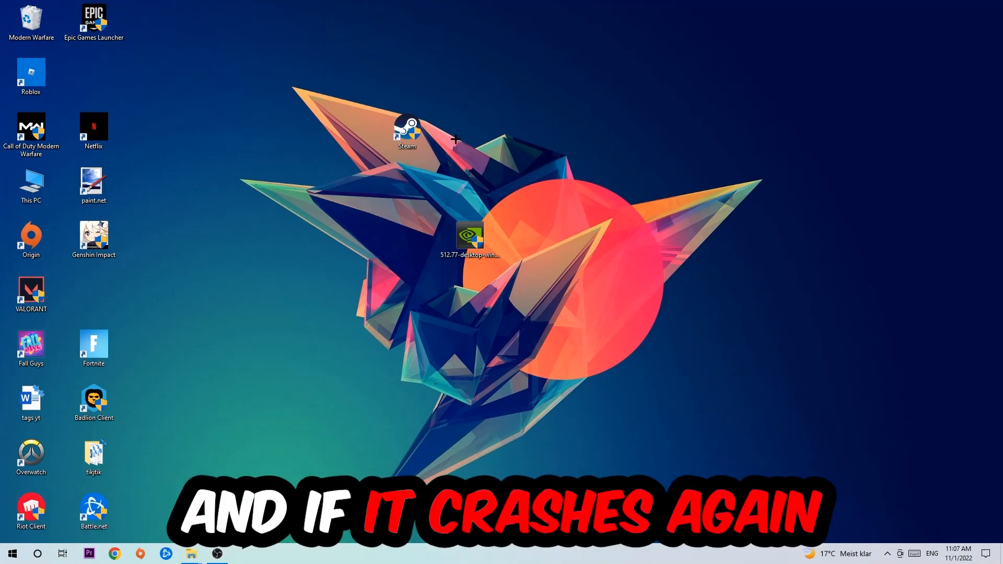
# Set the Steam shortcut to Windows 8 compatibility mode with administrator rights and apply.
pyautogui.moveTo(407, 132); pyautogui.dragTo(345, 186)
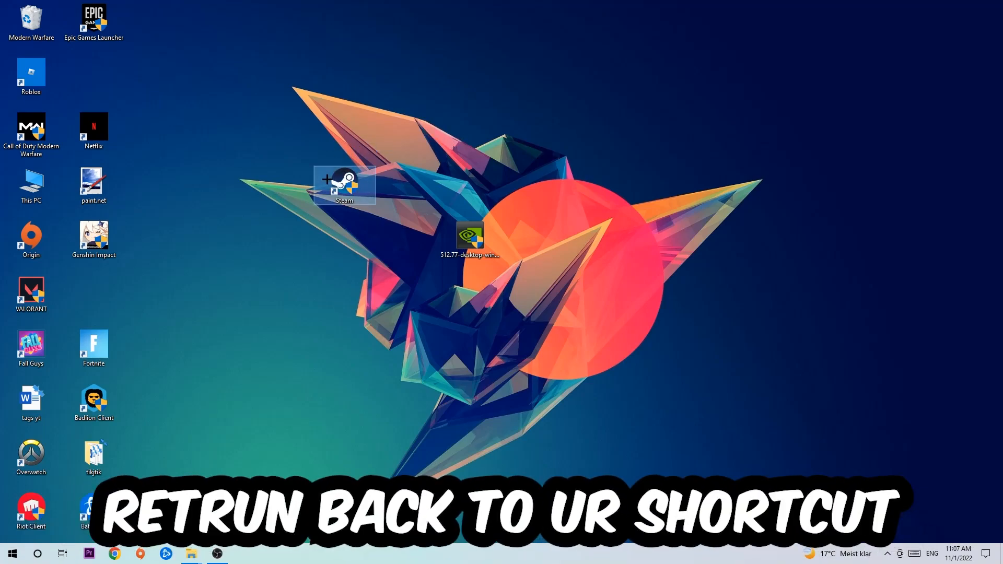
pyautogui.rightClick(344, 185)
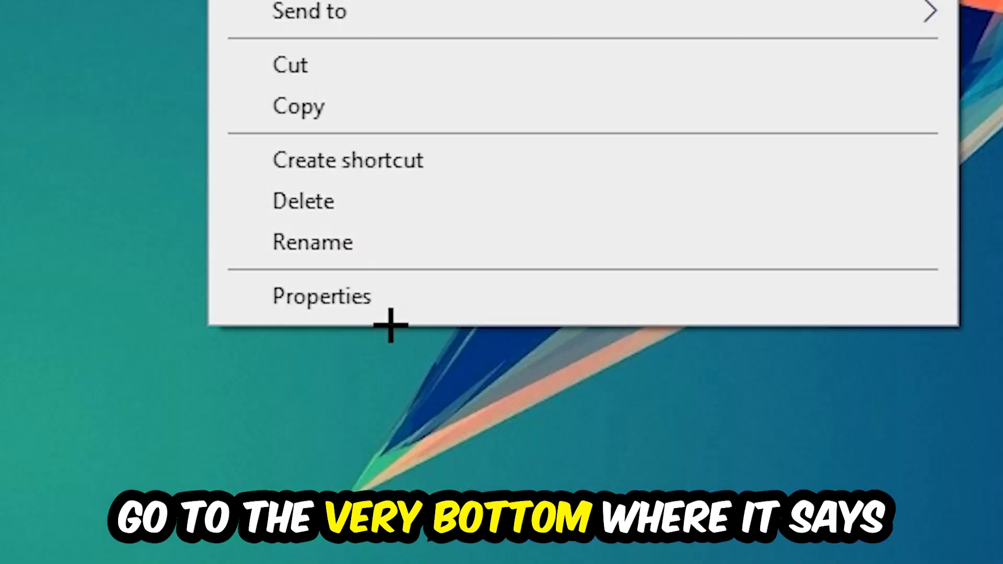
pyautogui.click(321, 296)
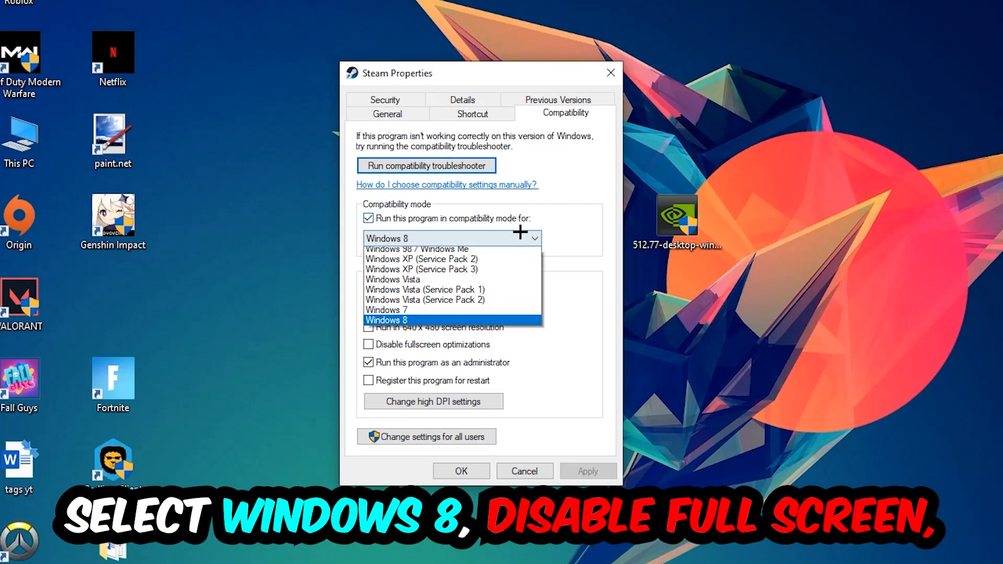
pyautogui.click(385, 320)
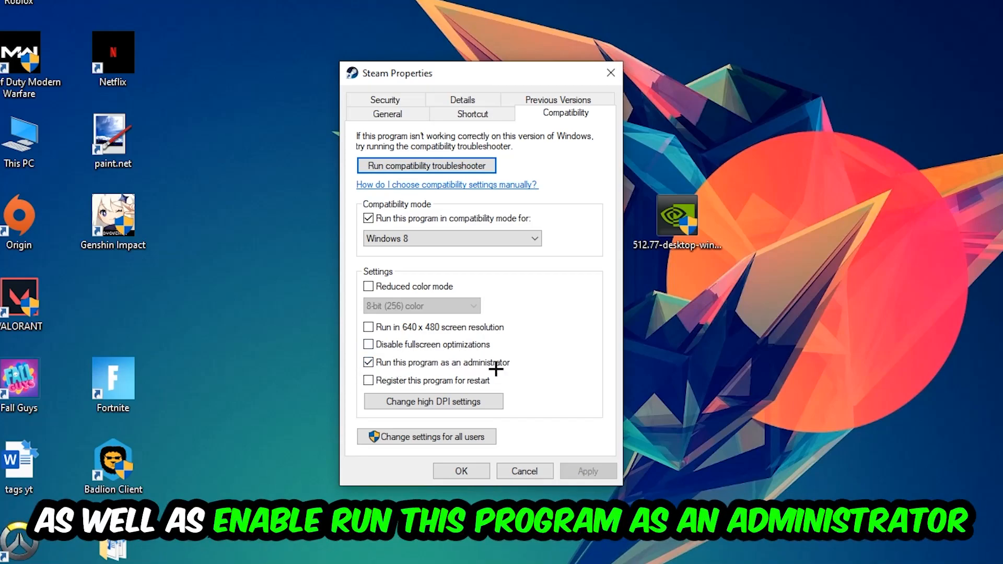
pyautogui.click(460, 471)
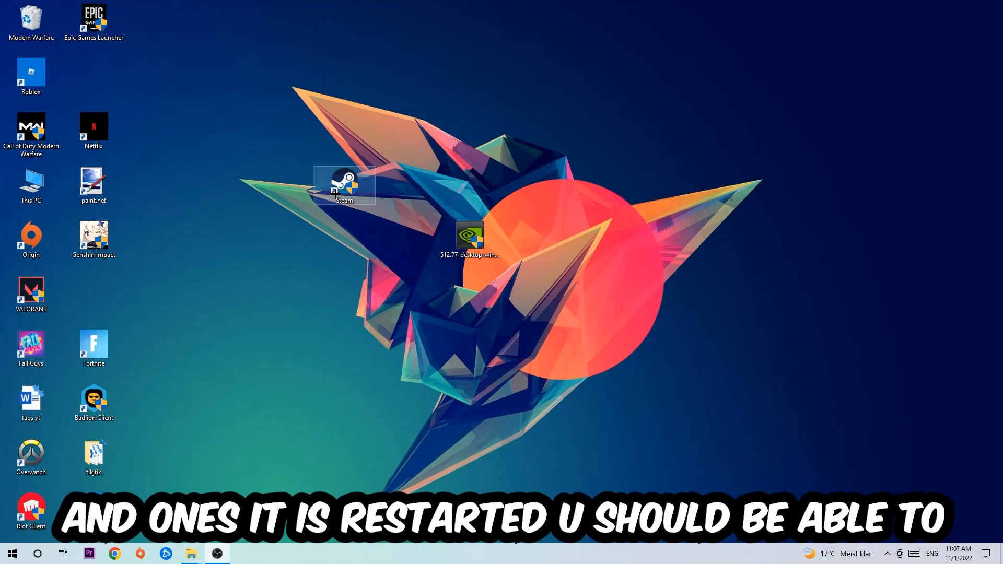
# Drag the Steam shortcut toward the desktop centre, above the NVIDIA installer icon.
pyautogui.moveTo(344, 185); pyautogui.dragTo(470, 185)
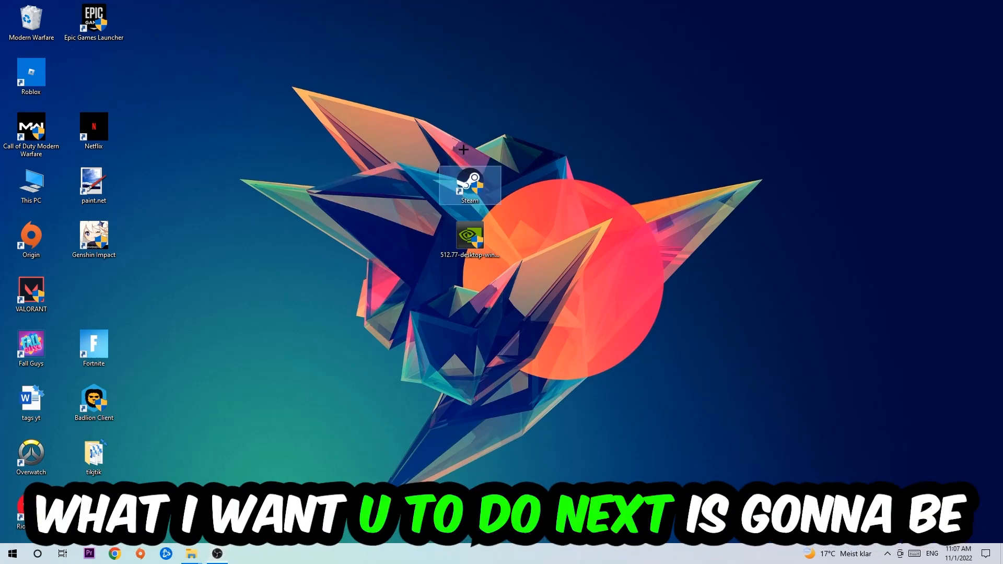